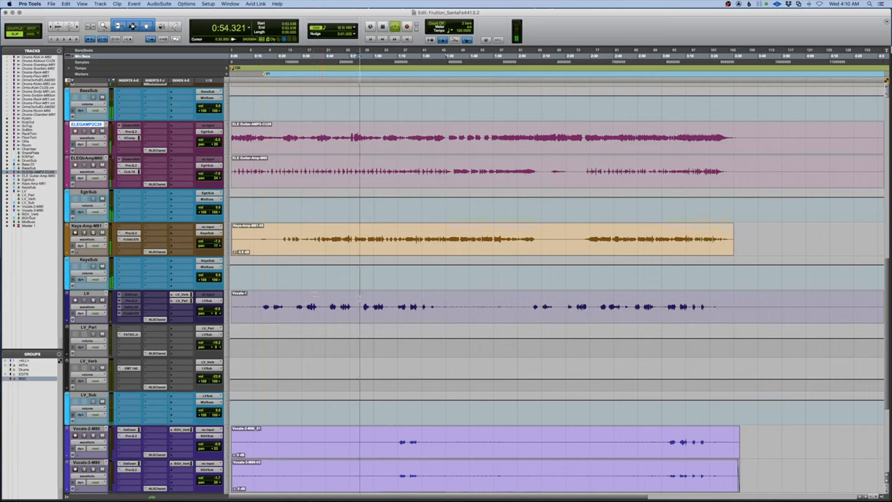
- Name and confirm new section markers on the timeline, ending with the C1 chorus marker
scroll("down", 3)
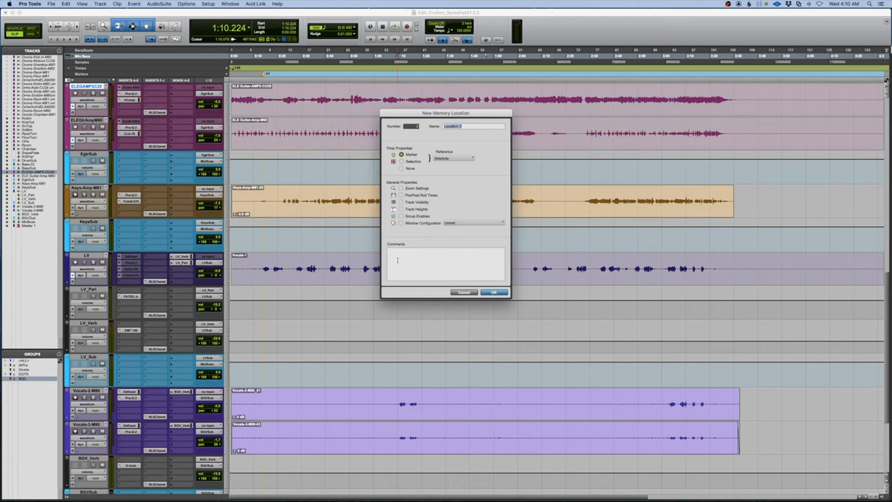
left_click(494, 292)
type("C")
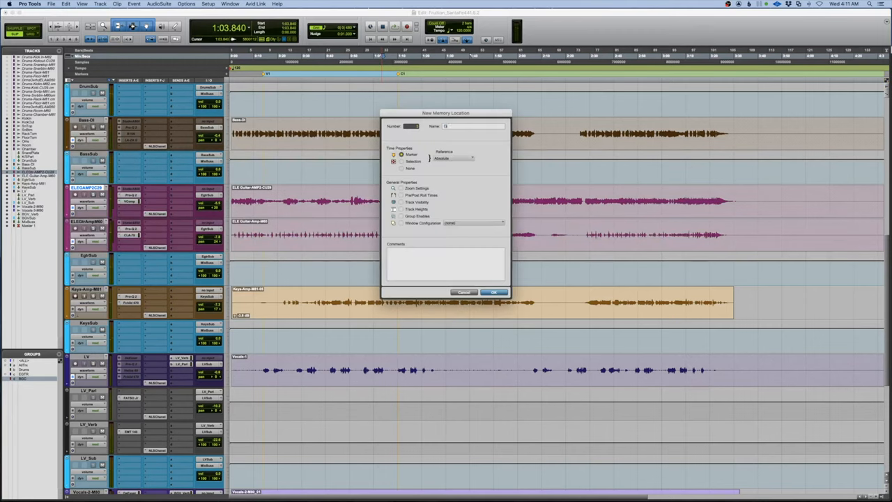
left_click(493, 291)
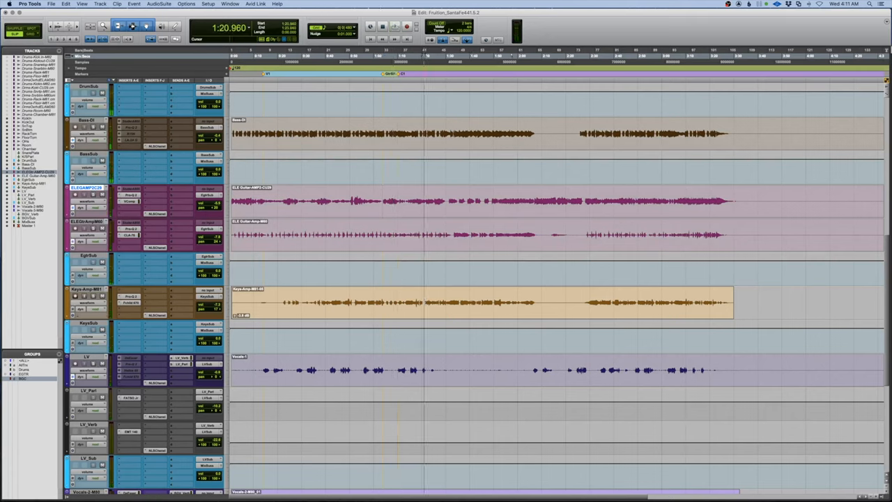
- Add a memory location marker for the guitar solo section at the playhead
left_click(394, 26)
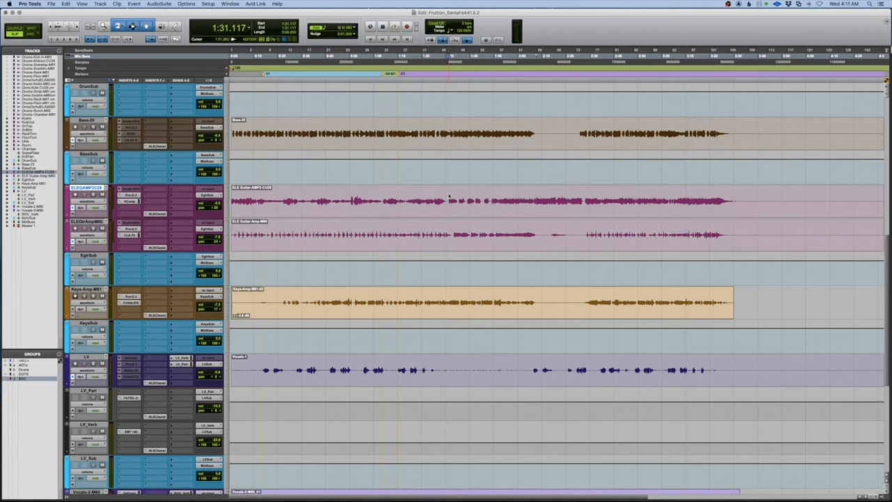
key("enter")
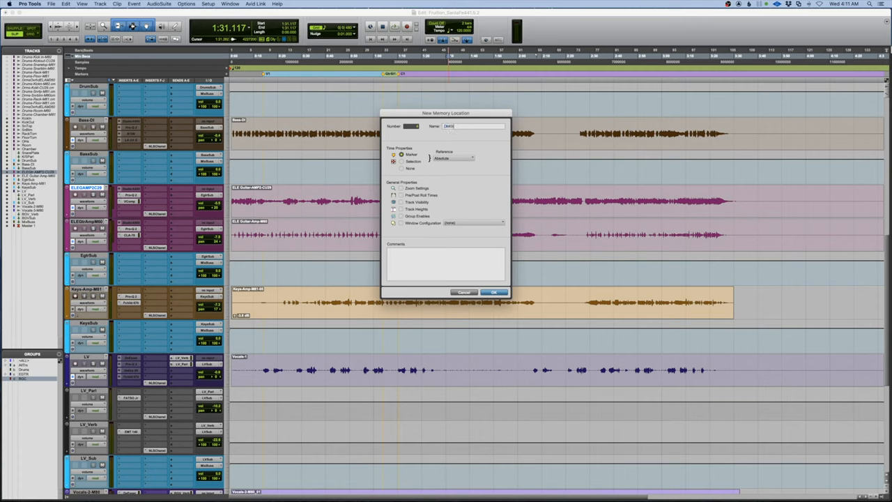
left_click(493, 292)
type("Hammond")
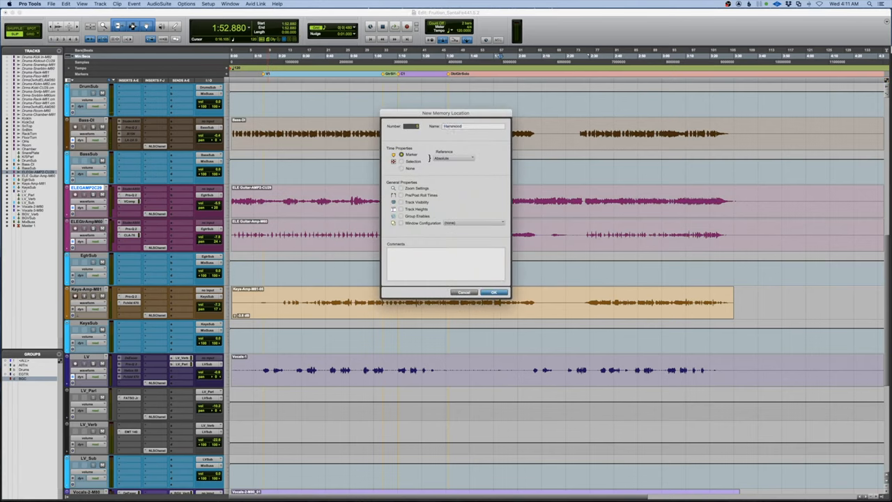
- Confirm the Hammond, Bridge and following BandIn section markers
left_click(493, 291)
type("Bridge")
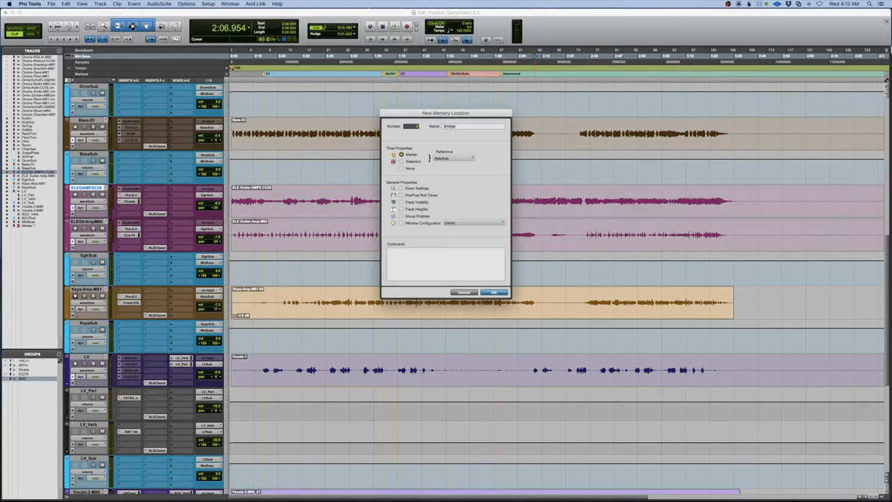
left_click(493, 292)
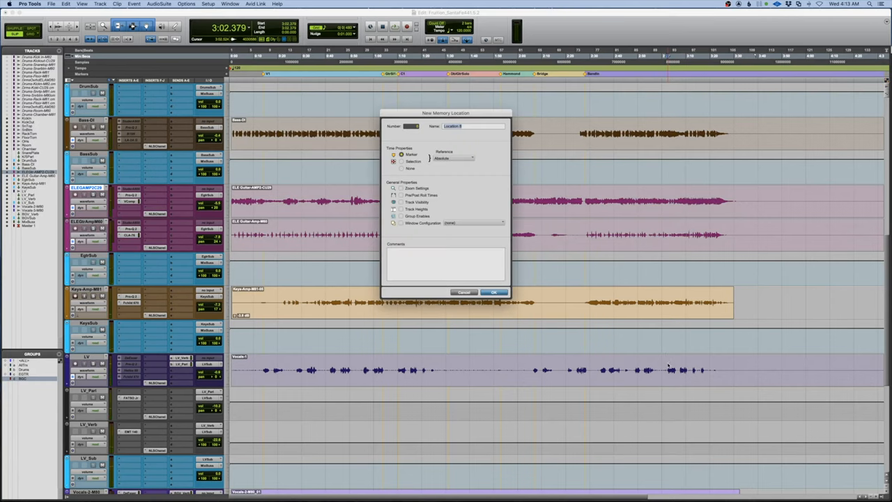
left_click(493, 291)
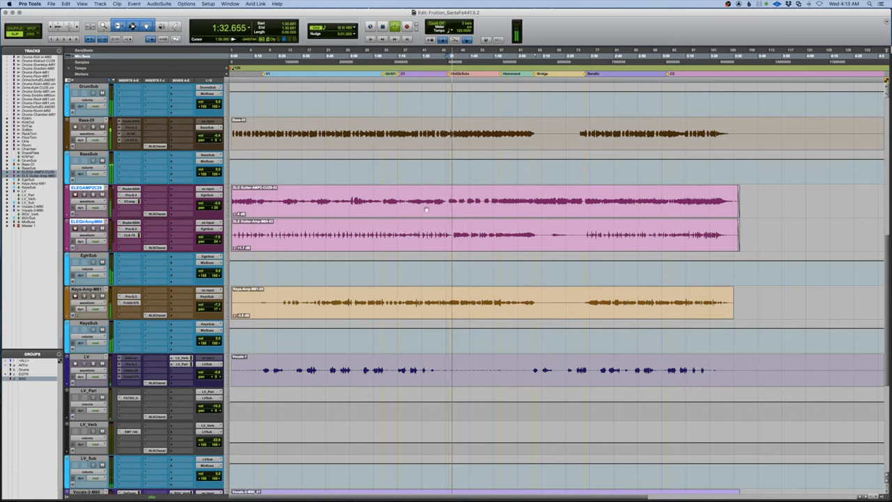
- Select the upper electric guitar clip for splitting
left_click(87, 175)
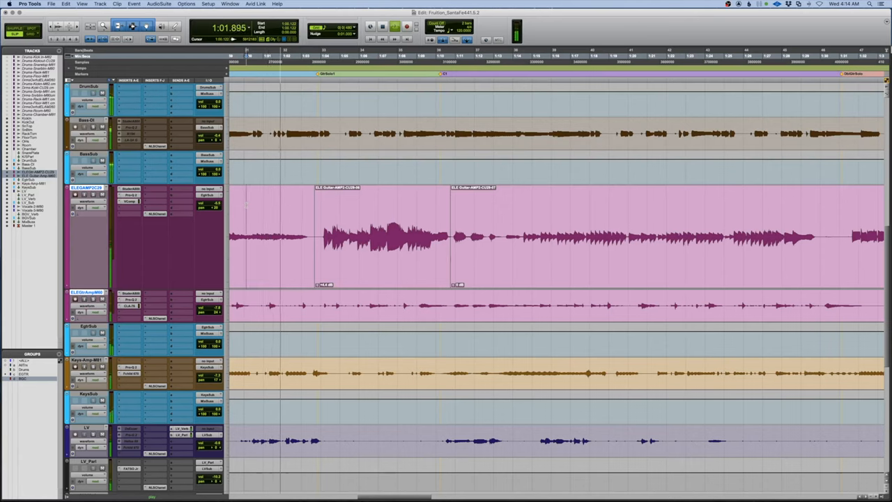
left_click(129, 201)
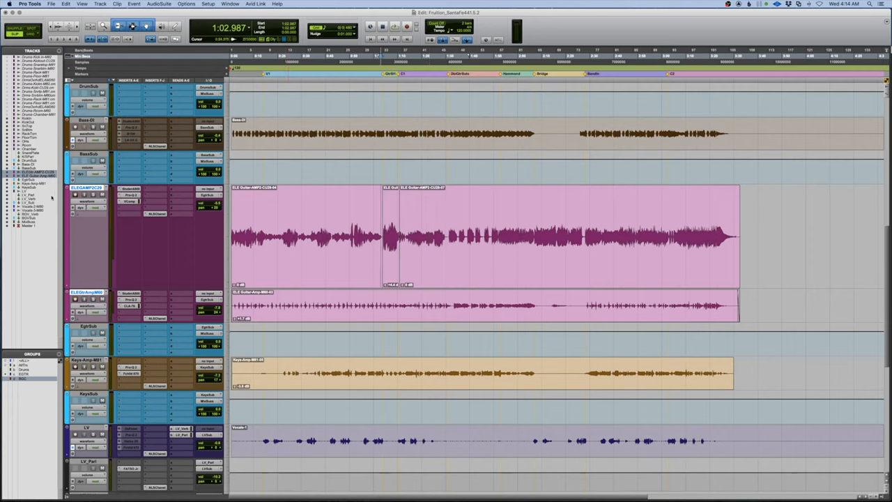
- Restore the upper electric guitar track to normal height
left_click(87, 160)
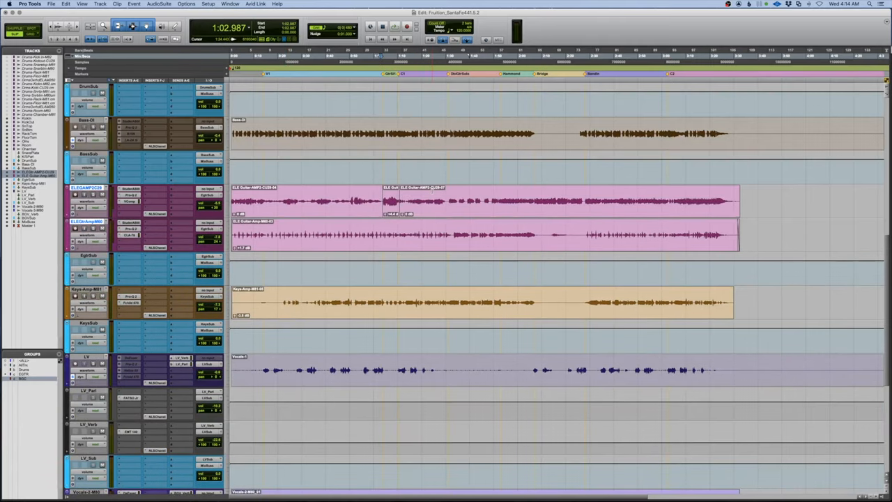
left_click(394, 26)
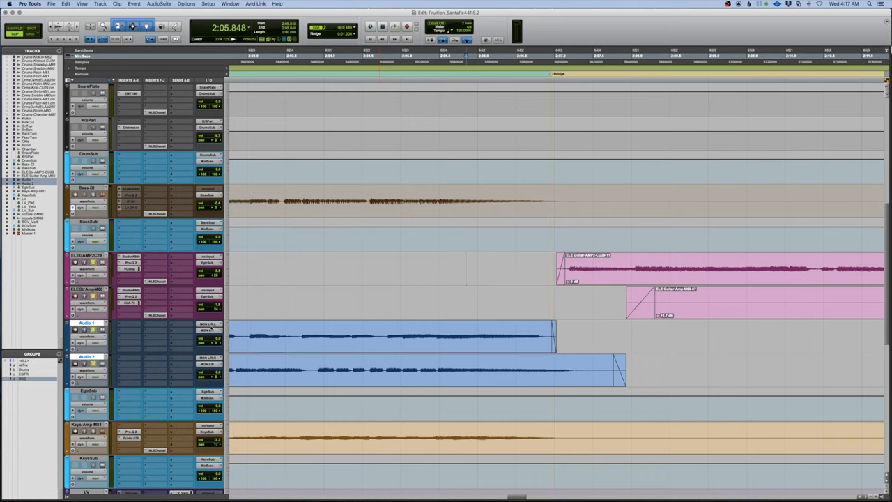
- Place the clips on Audio 1 and Audio 2 so they end at Bridge
left_click(211, 330)
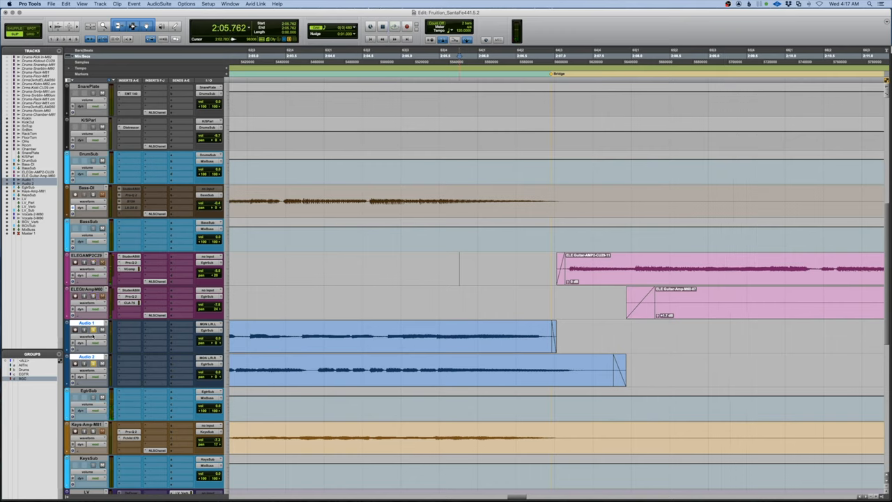
- Rename Audio 1 and Audio 2 to Solo1 and Solo2
double_click(88, 323)
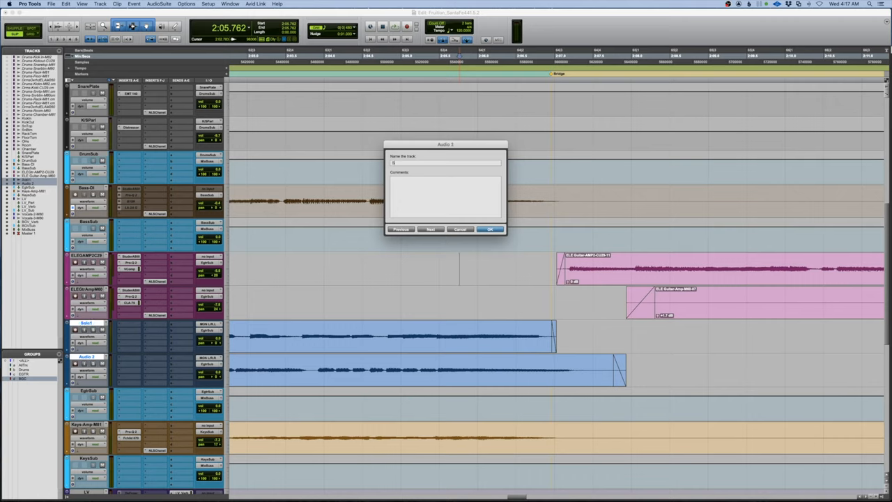
left_click(490, 229)
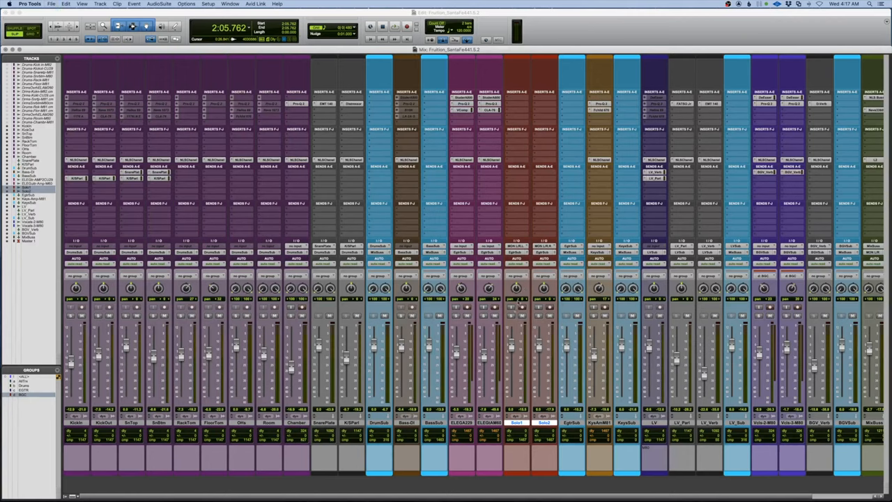
- Select the Solo1 and Solo2 tracks for grouping
left_click(516, 98)
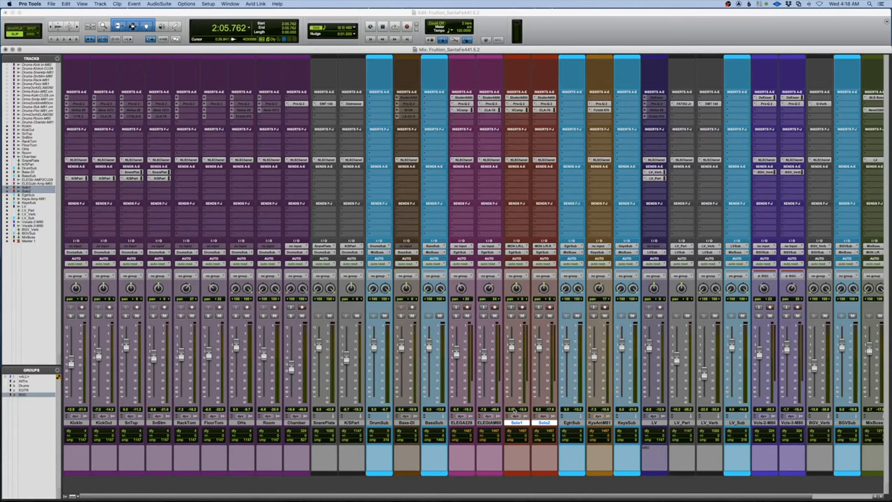
mouse_move(533, 425)
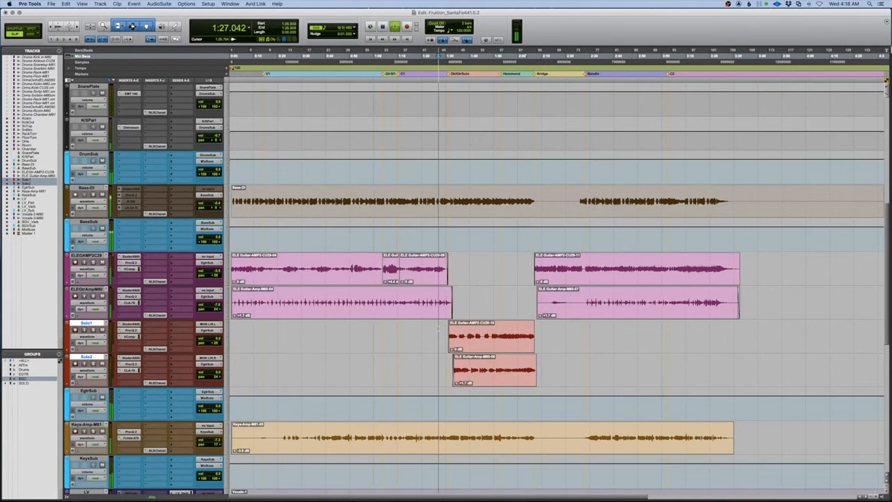
- Switch to the Mix window with Cmd+=
key("cmd+=")
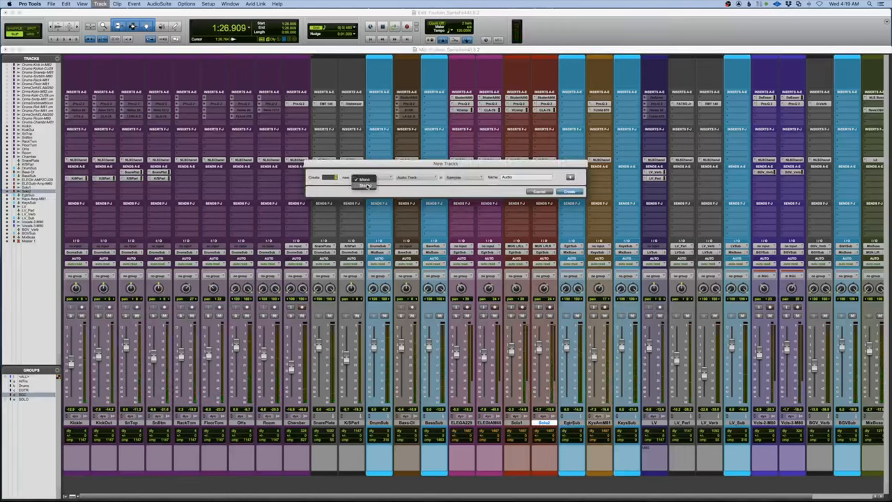
- Configure the new track as a stereo Aux Input named SoloVerb
left_click(364, 185)
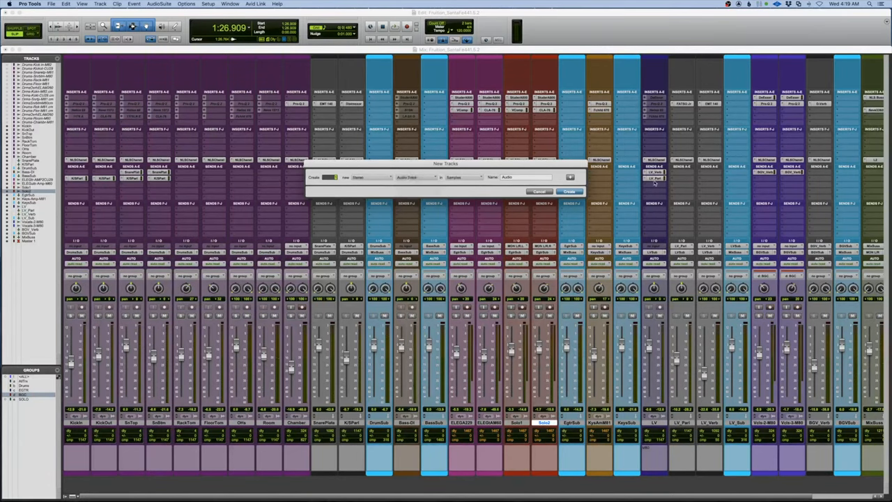
left_click(415, 176)
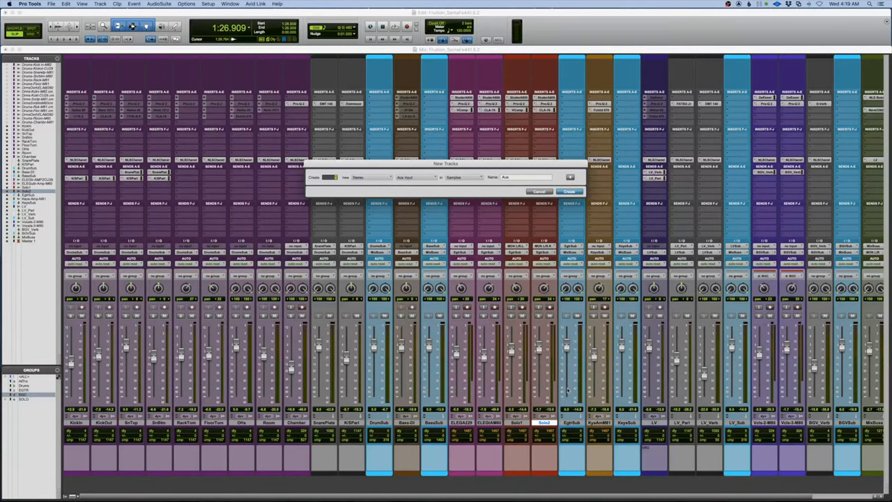
left_click(568, 191)
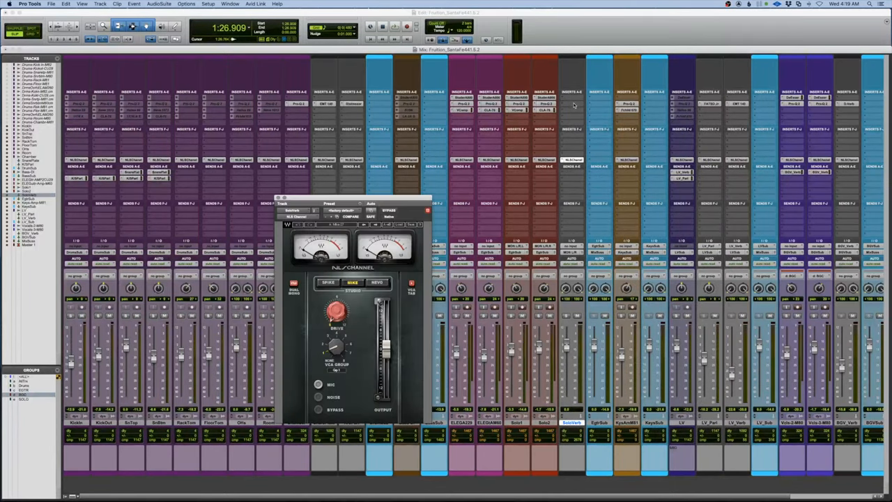
- Insert an Oxford Reverb with the Guitar Spring emulation on SoloVerb and start creating its input bus
left_click(571, 97)
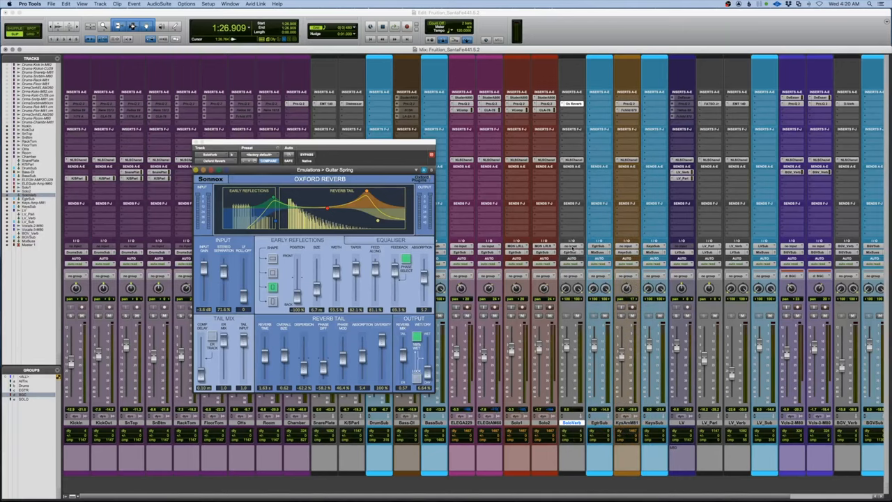
left_click(571, 253)
type("SoloVerb")
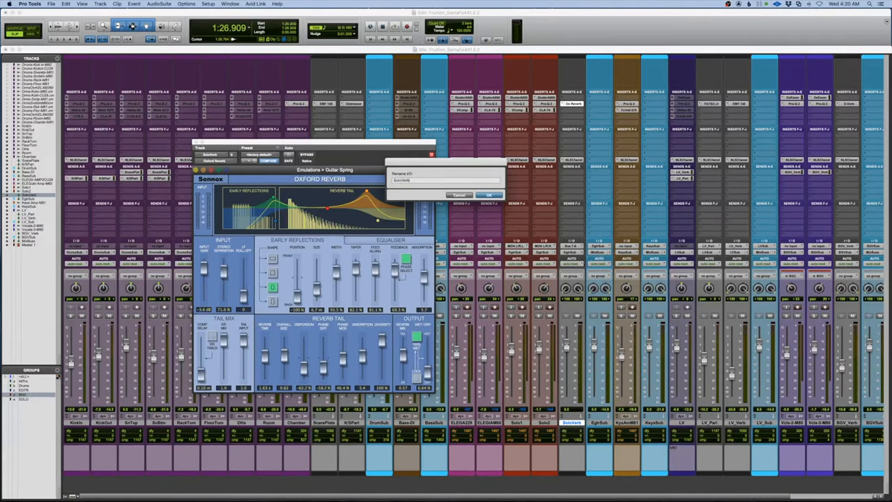
- Confirm 'SoloVerb' as the name of the reverb's new input bus
left_click(489, 193)
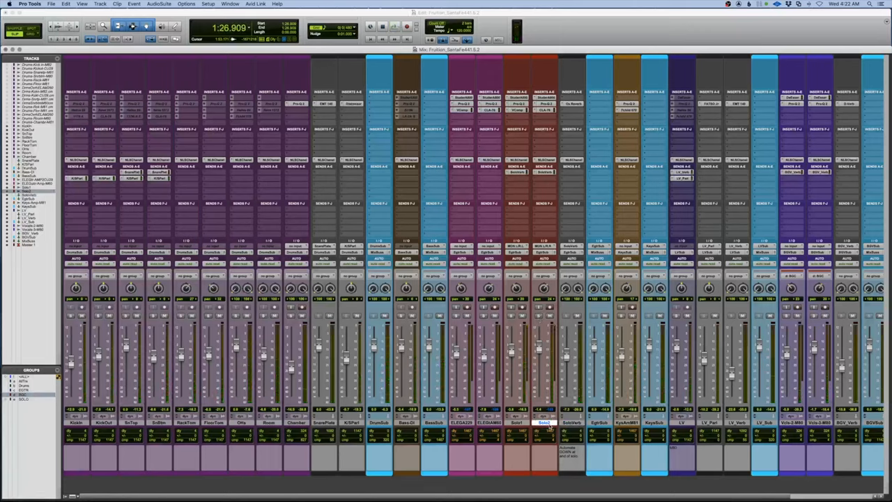
- Create a new Aux Input track and name it Microshift
left_click(99, 3)
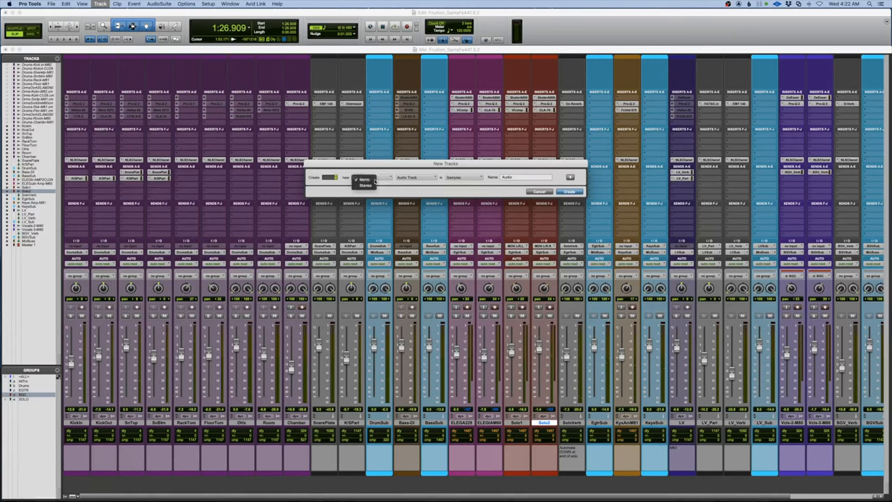
left_click(415, 177)
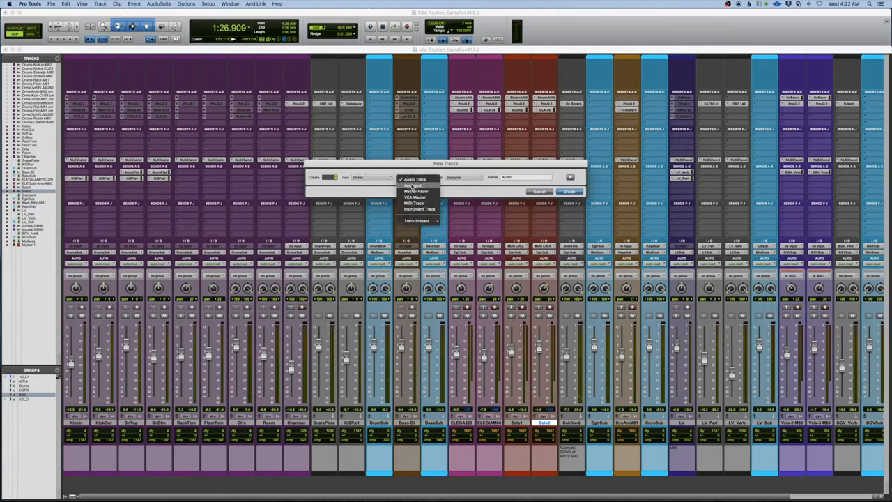
left_click(415, 185)
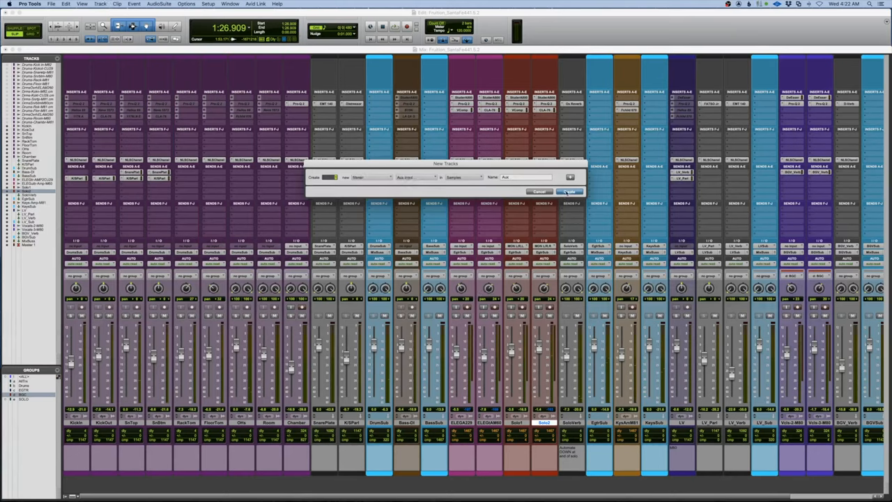
left_click(569, 192)
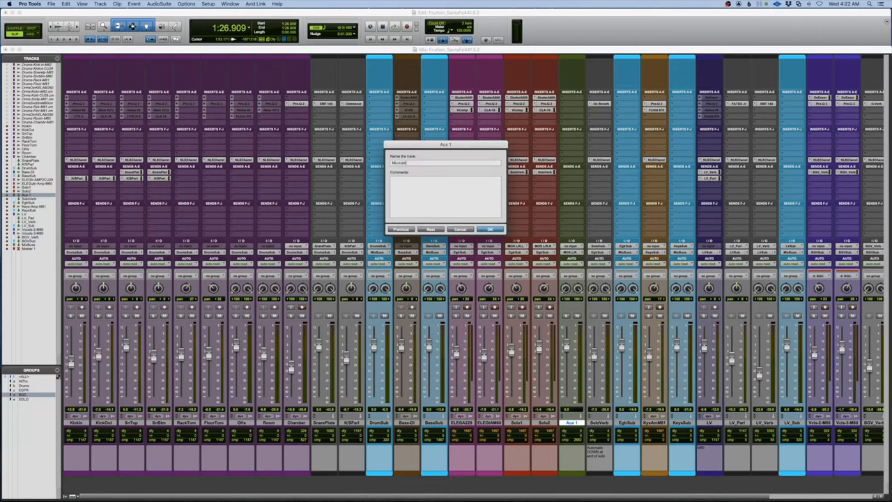
left_click(490, 229)
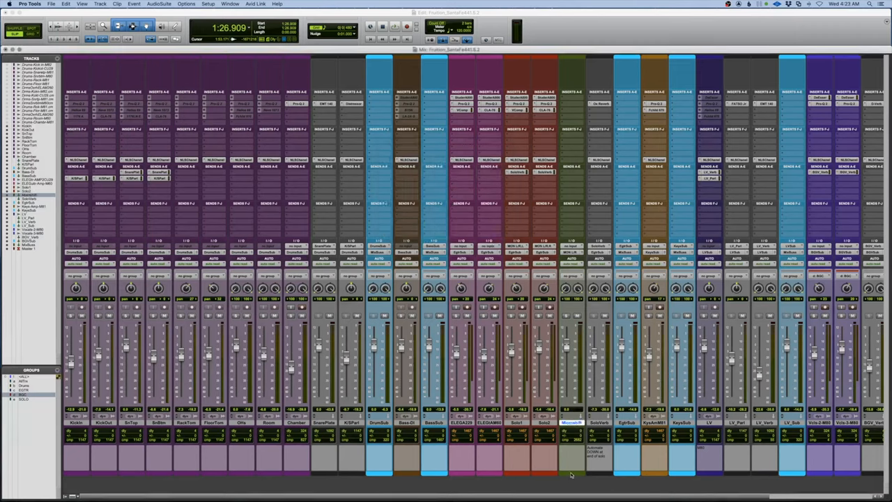
- Assign the Microshift track an input bus and rename that bus Microshift
left_click(571, 422)
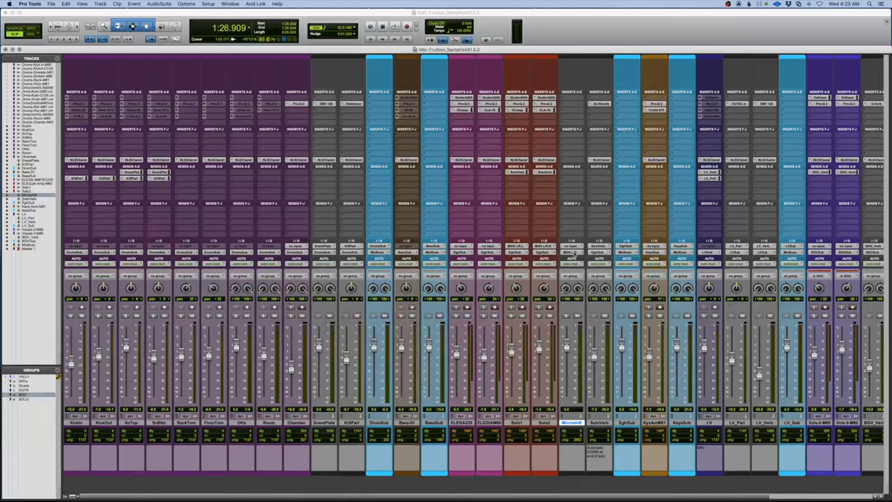
left_click(571, 251)
type("Microshi")
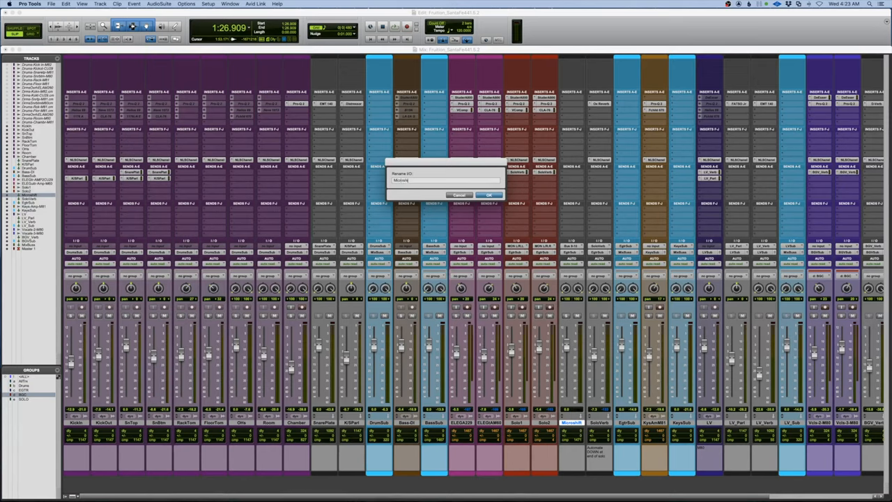
left_click(488, 194)
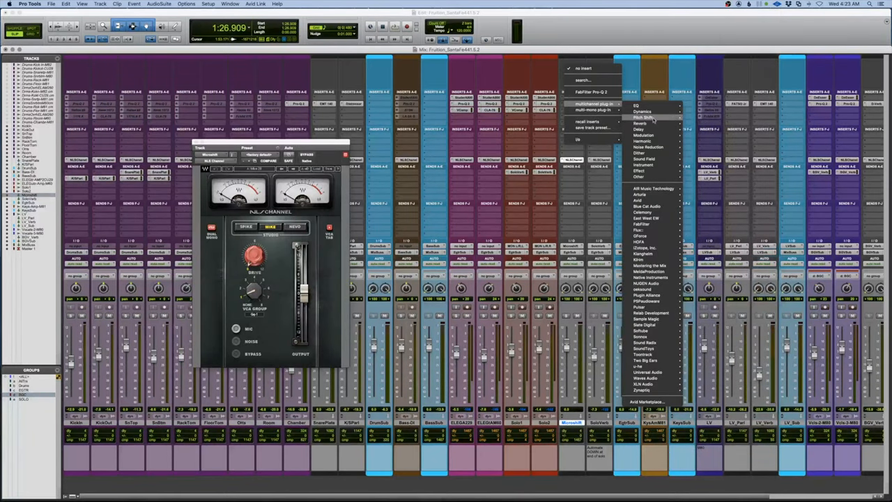
- Insert Soundtoys MicroShift on the Microshift aux and start playback
left_click(648, 117)
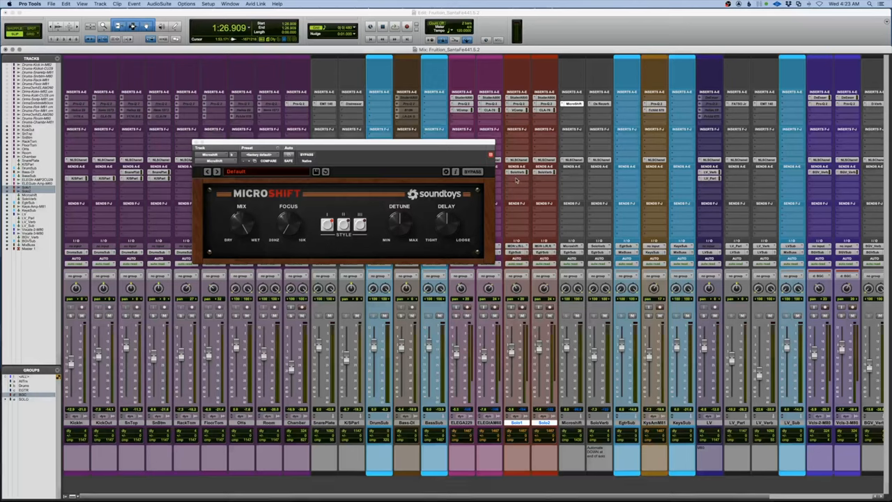
left_click(519, 155)
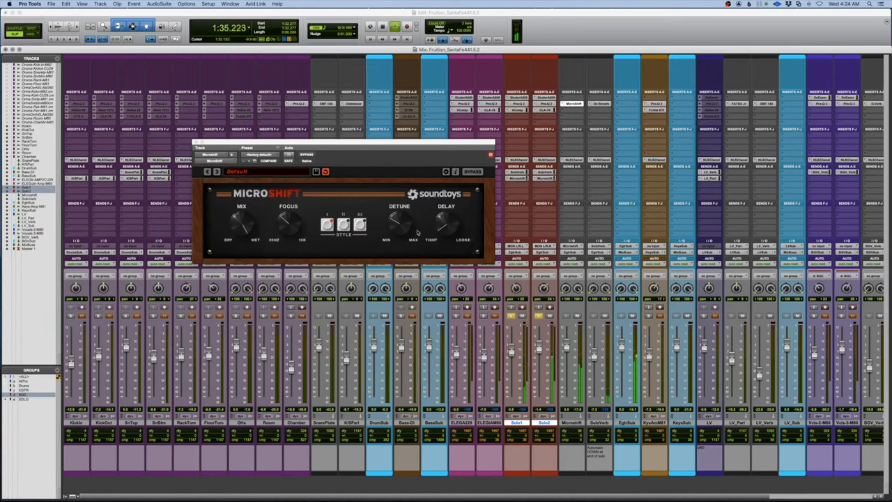
- Adjust the MicroShift settings while listening, then close the plug-in window
left_click(343, 223)
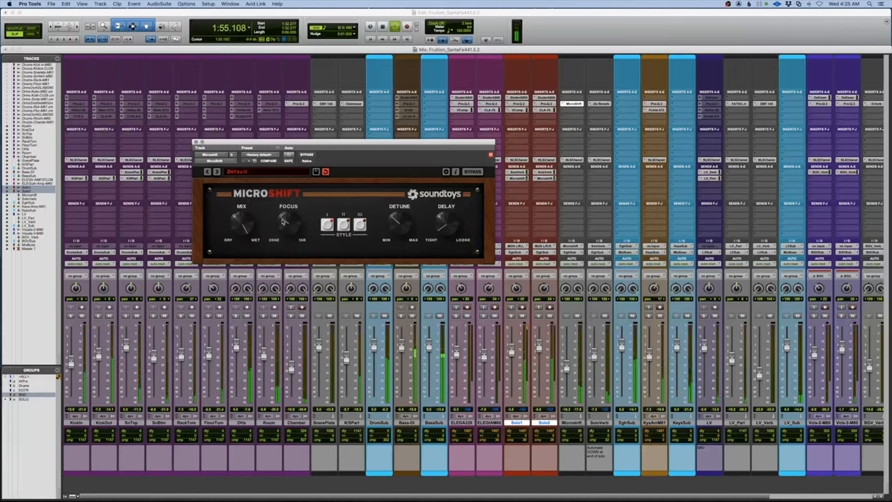
left_click(490, 153)
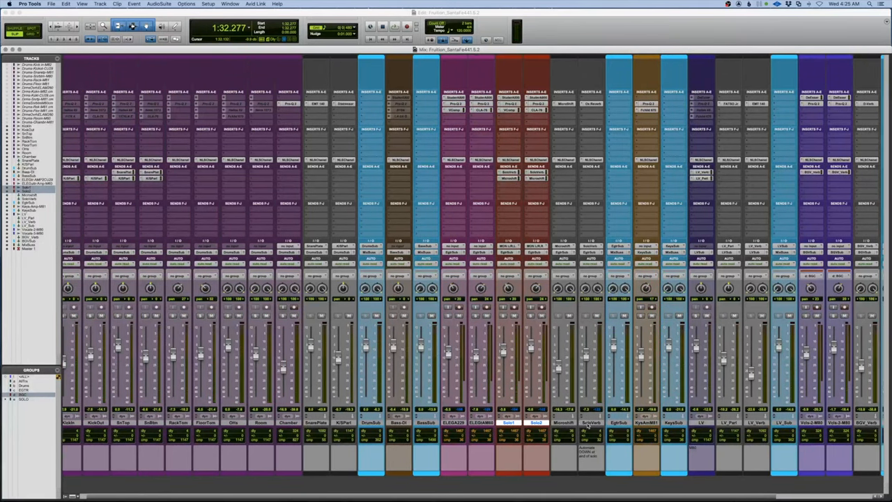
scroll("right", 3)
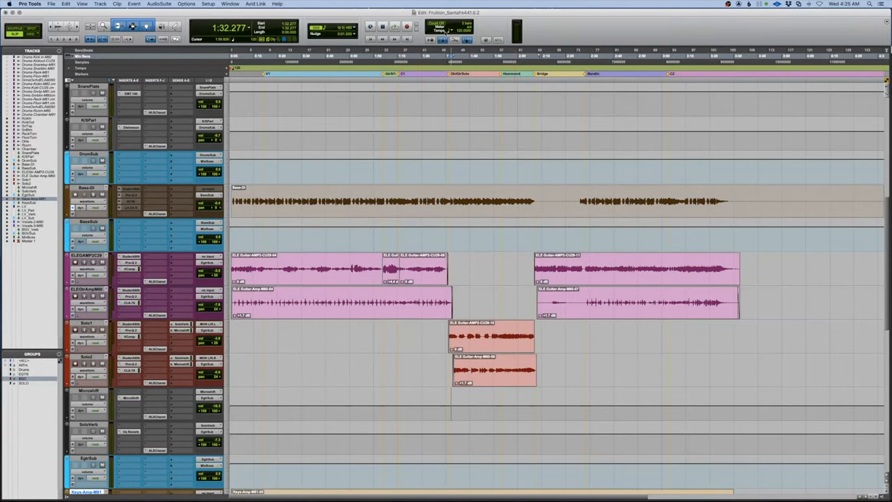
- Scroll the Edit window down to the Keys-Amp-M81 track
scroll("down", 3)
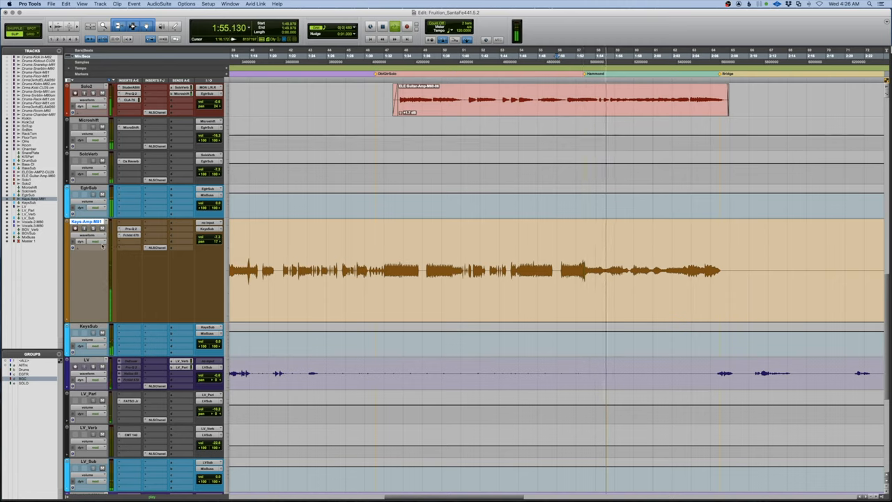
- Switch the Keys-Amp-M81 track view from waveform to its automation lane
left_click(88, 235)
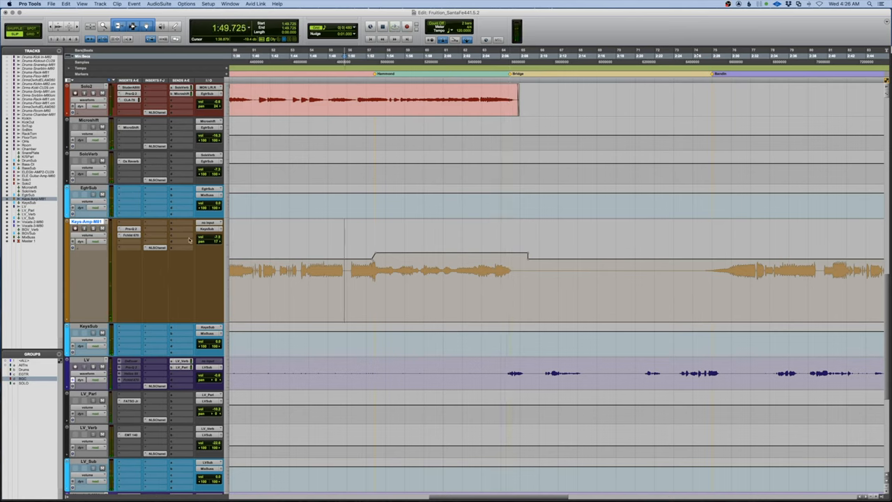
- Draw Keys-Amp send c (Microshift) automation, raised from Hammond to Bridge and low elsewhere
key("cmd+=")
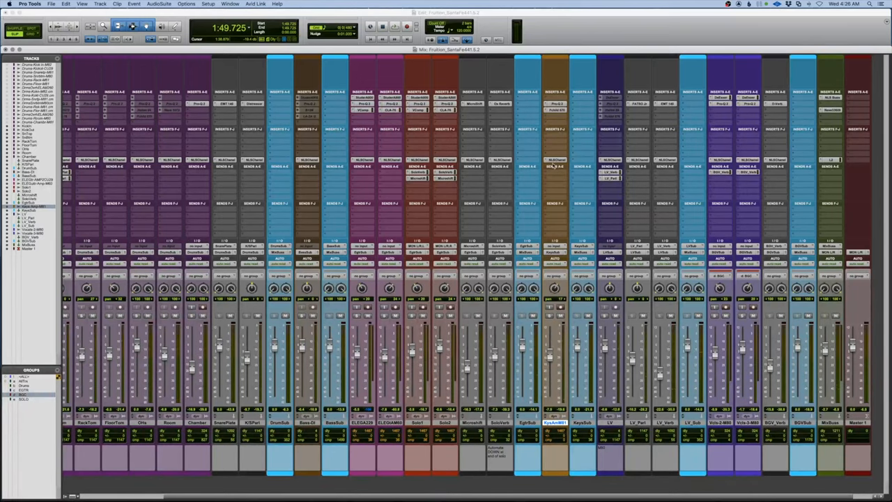
left_click(556, 172)
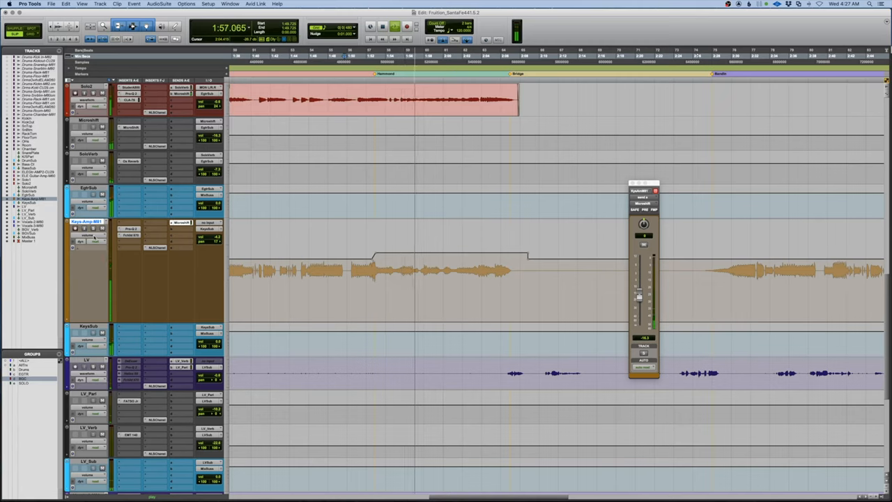
left_click(87, 236)
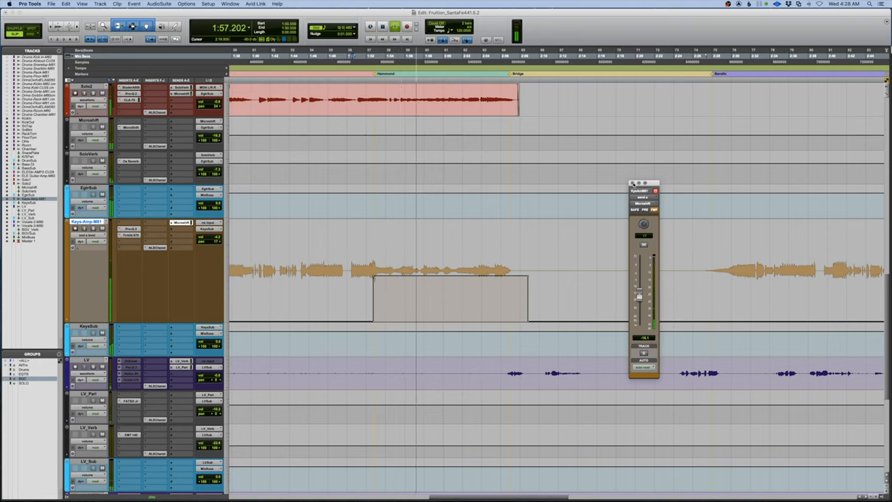
- Open and dismiss the keys track's send destination list
left_click(180, 222)
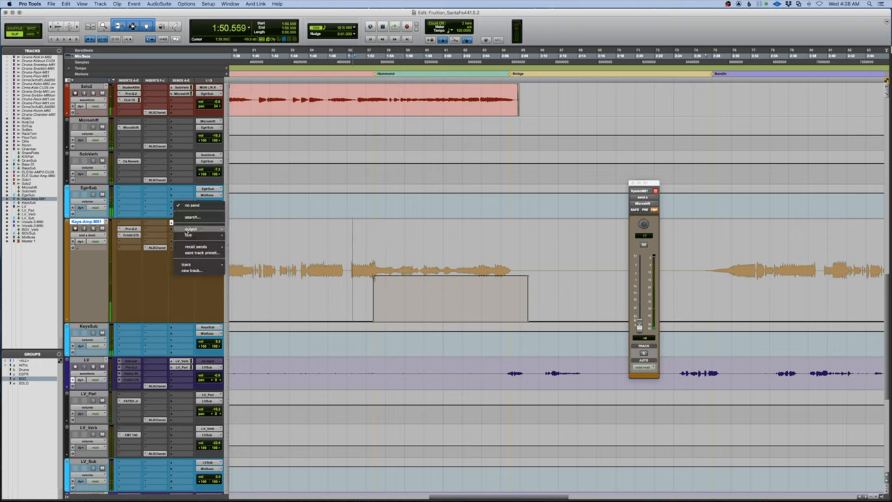
left_click(191, 235)
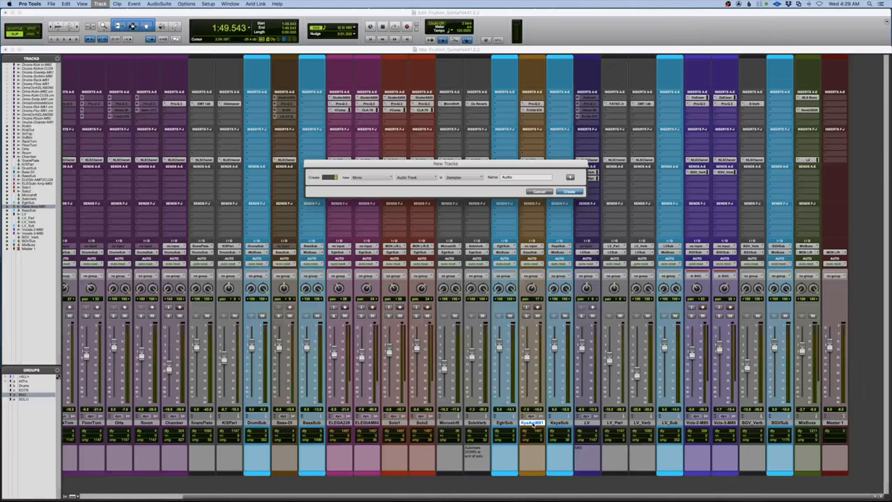
- Create a stereo aux input beside Keys-Amp-M81 and rename it KeyPan
left_click(362, 176)
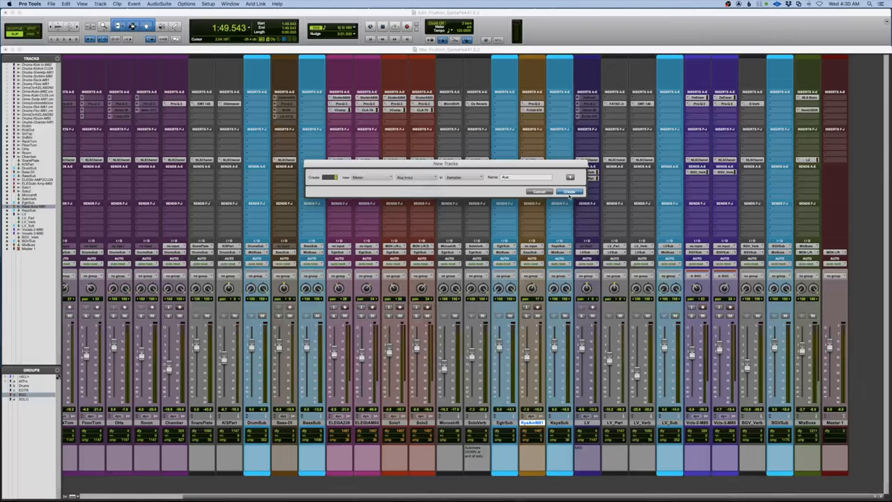
left_click(569, 192)
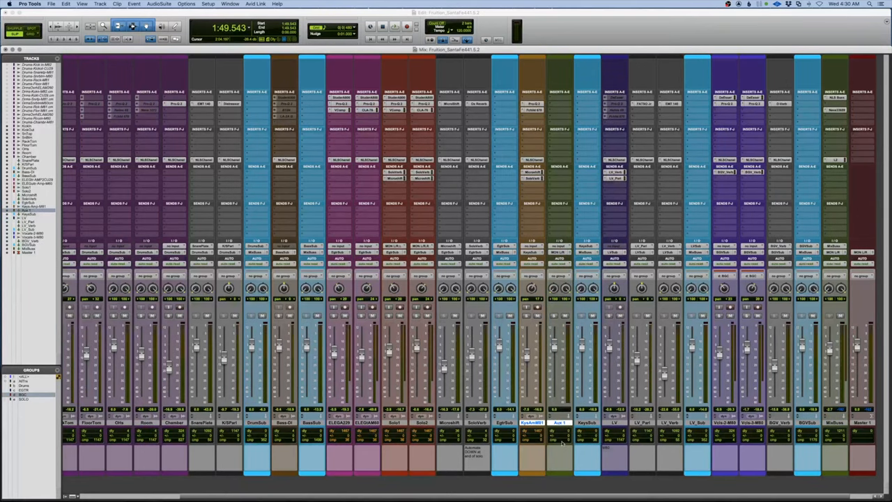
double_click(557, 423)
type("KeysPad")
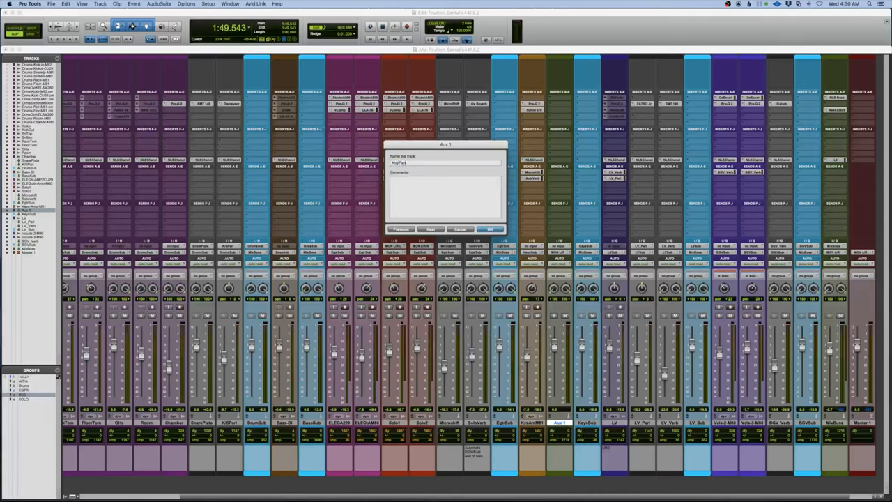
left_click(489, 229)
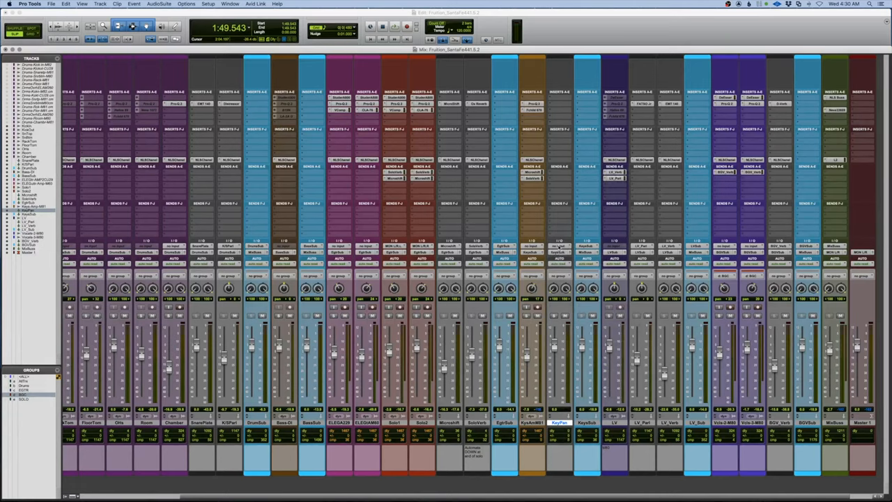
- Assign a new input bus to the KeyPan aux and name it KeyPan
left_click(559, 246)
type("KeyPan")
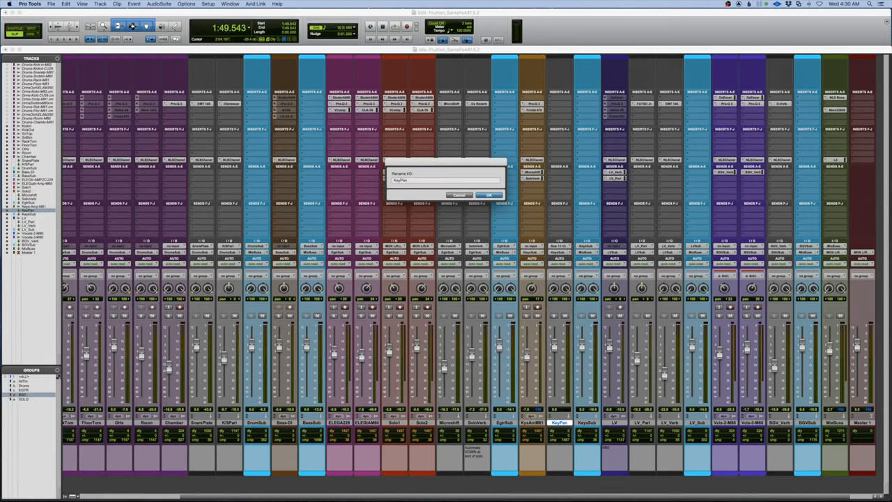
left_click(488, 193)
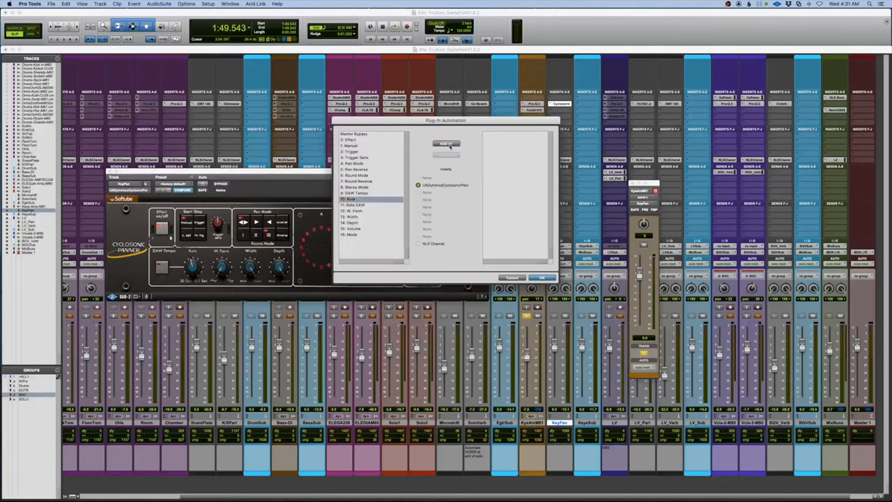
- Add the Cyclosonic Panner's Rate parameter to plug-in automation
left_click(542, 277)
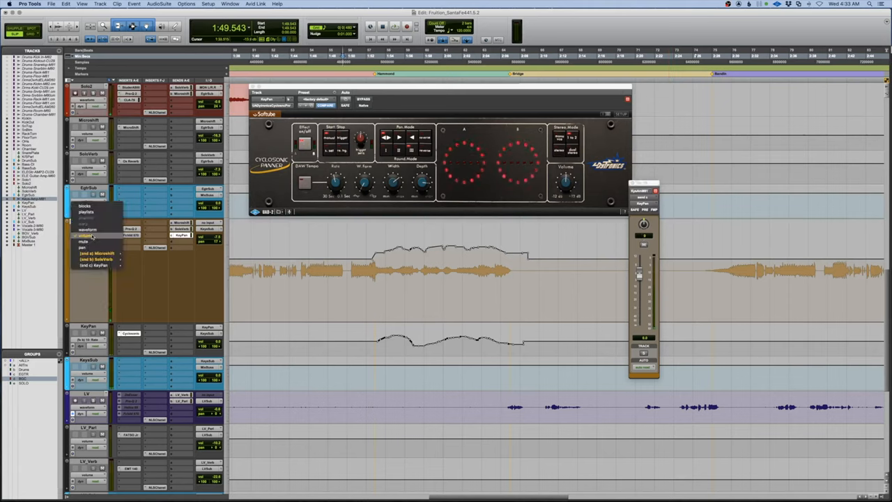
- Show the Keys-Amp-MS1 waveform and select its raised automation passage up to the Bridge marker
left_click(95, 265)
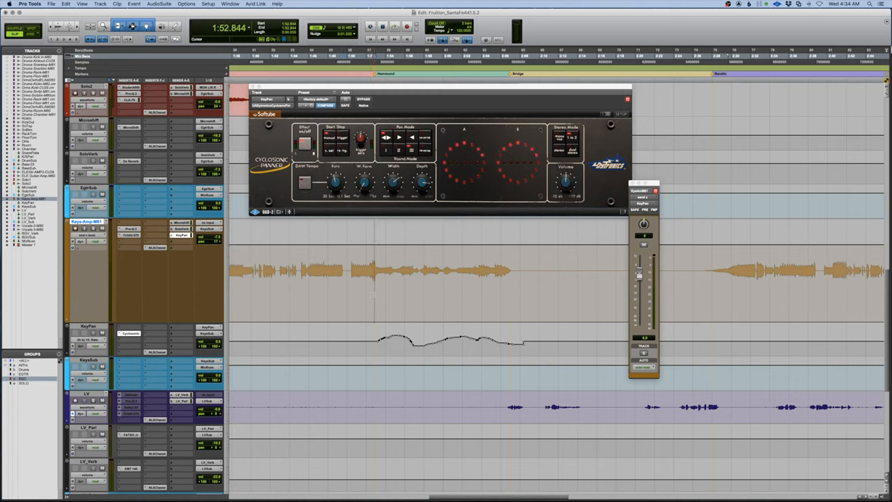
mouse_move(638, 275)
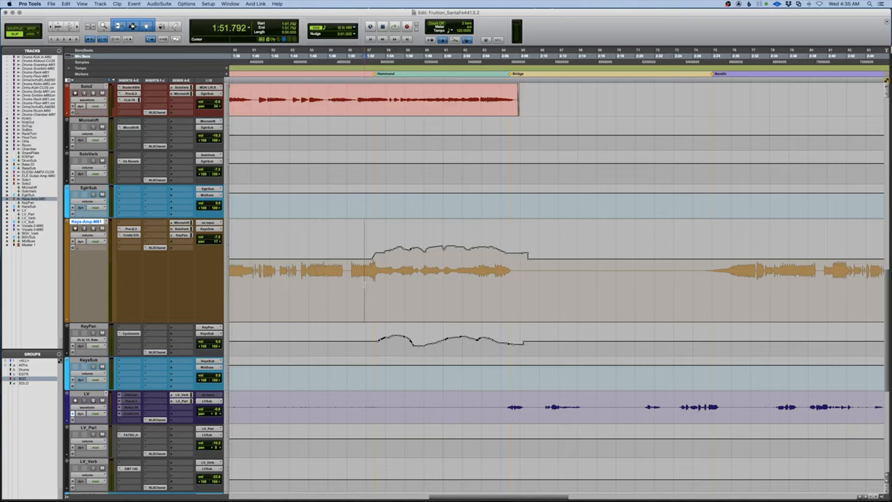
left_click_drag(364, 272, 526, 272)
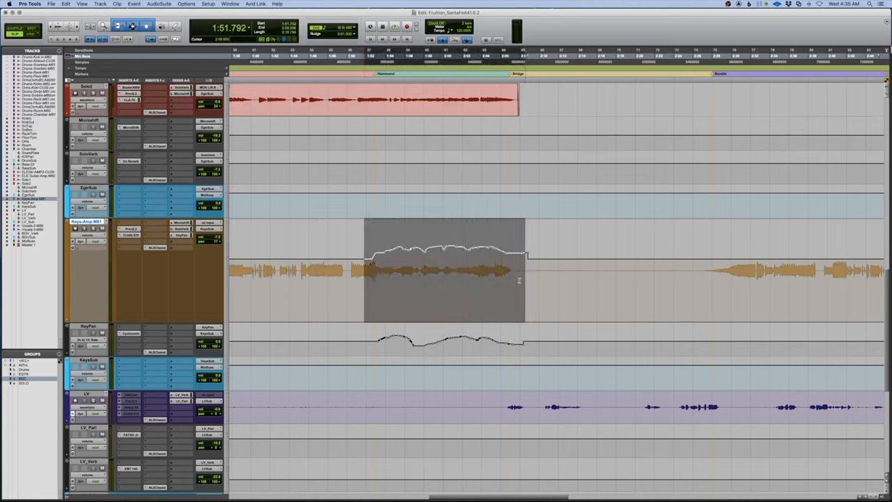